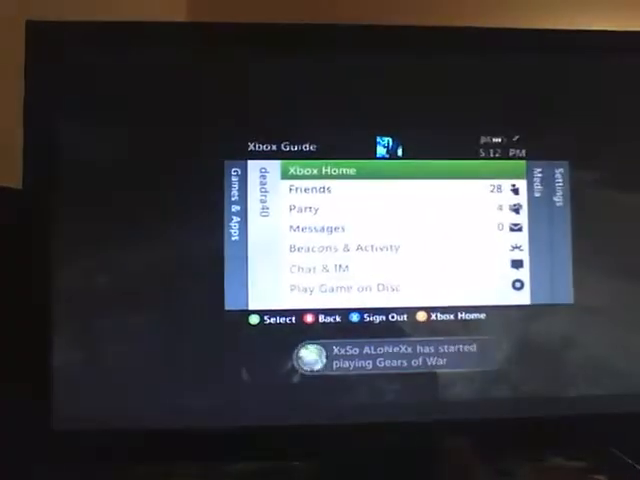
Bring up Xbox LIVE Party (4) from the Guide and move up through its member list.
click(342, 247)
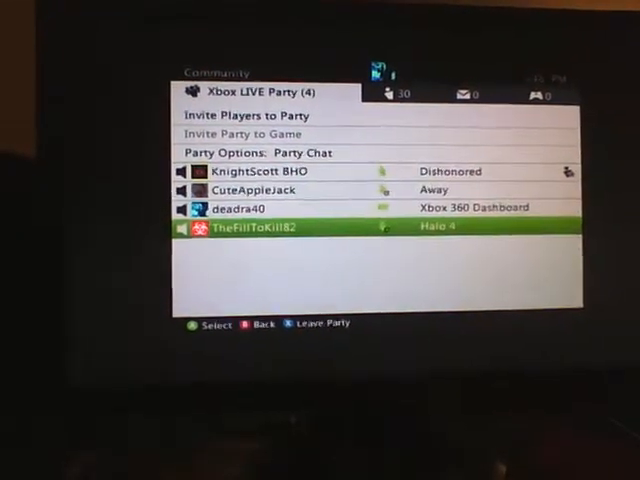
key(up)
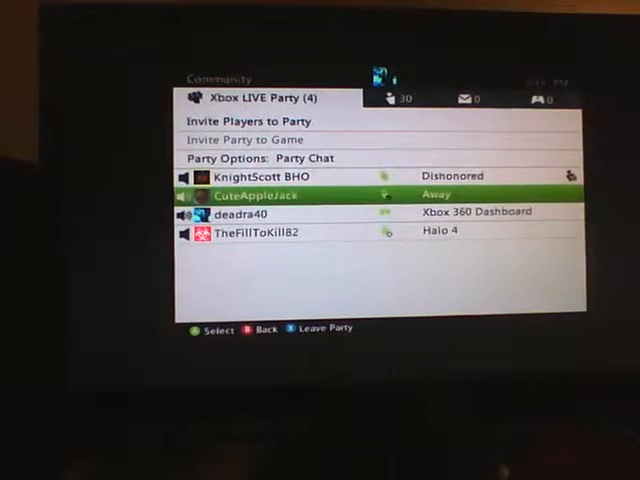
key(Up)
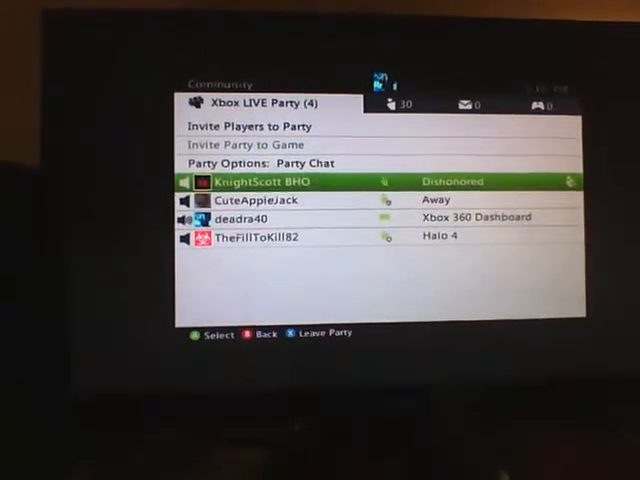